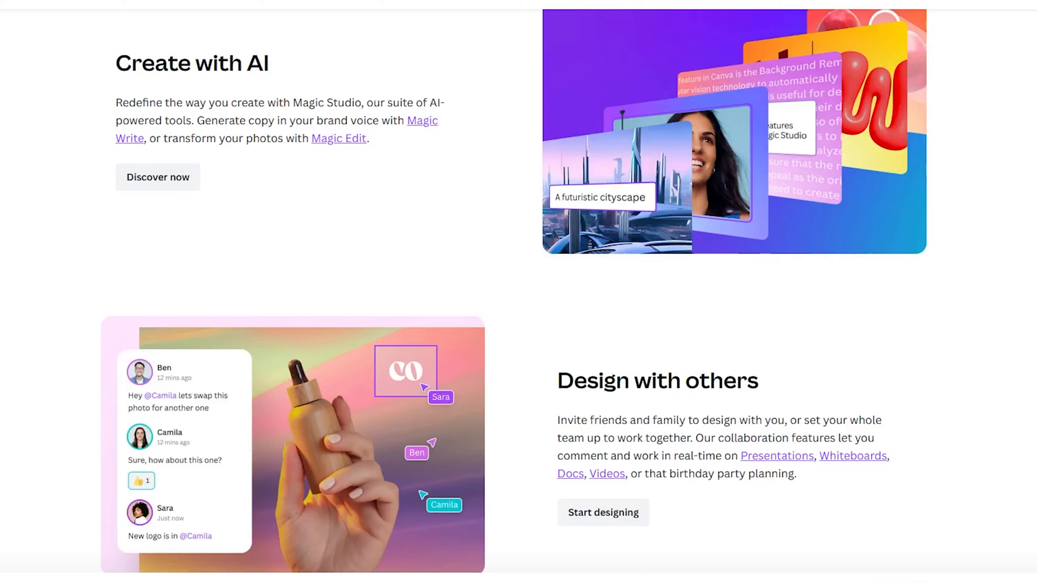
- Browse the dashboard and open the 'Create a design' list of suggested design types
scroll(up, 3)
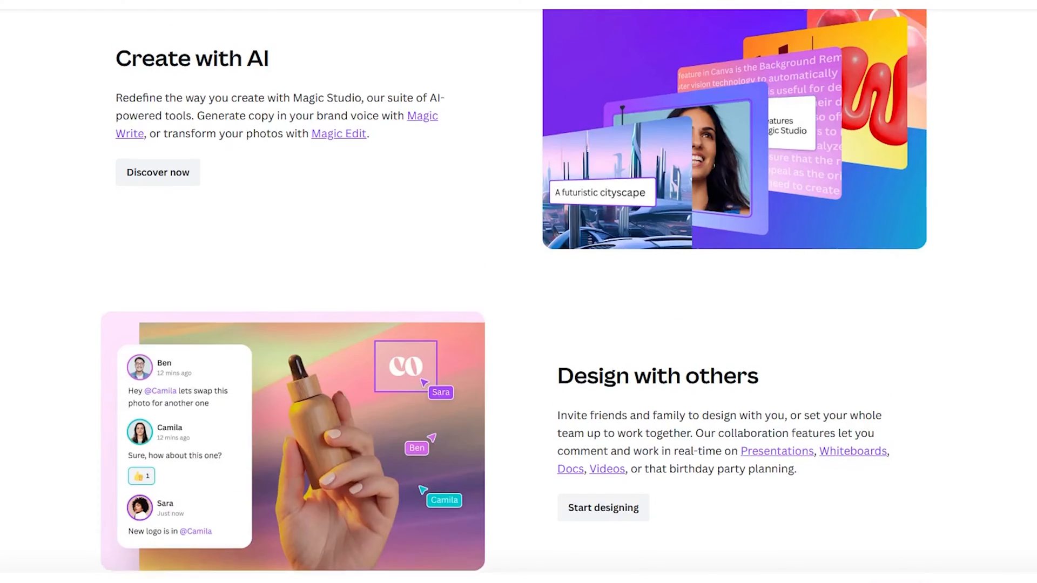
scroll(down, 3)
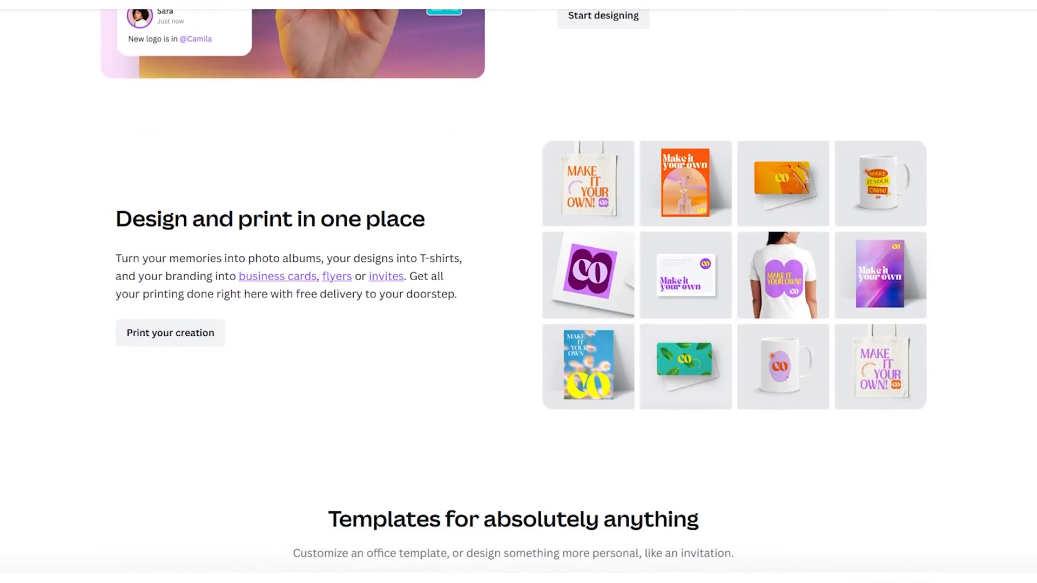
scroll(down, 3)
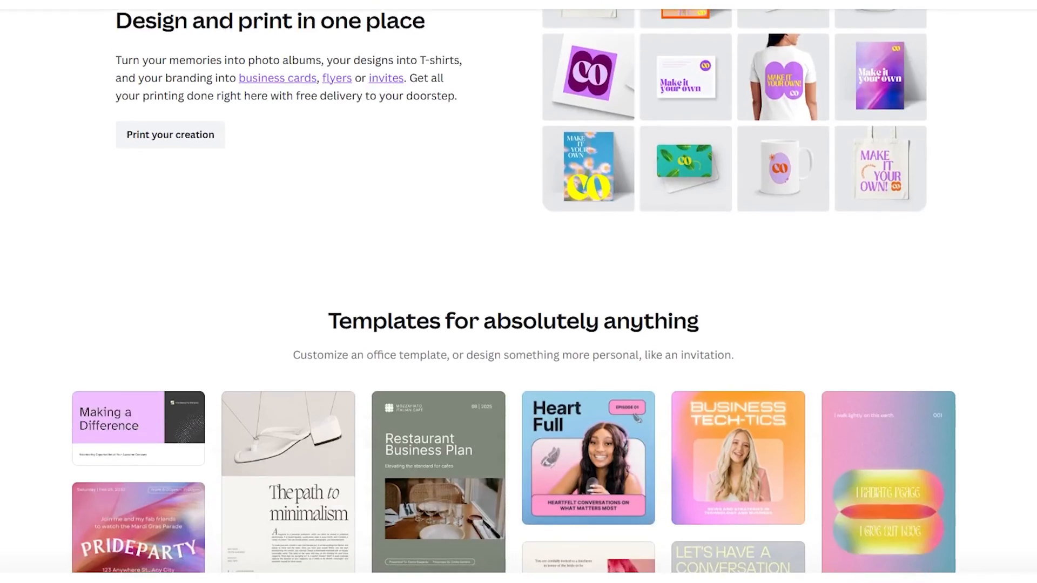
scroll(down, 3)
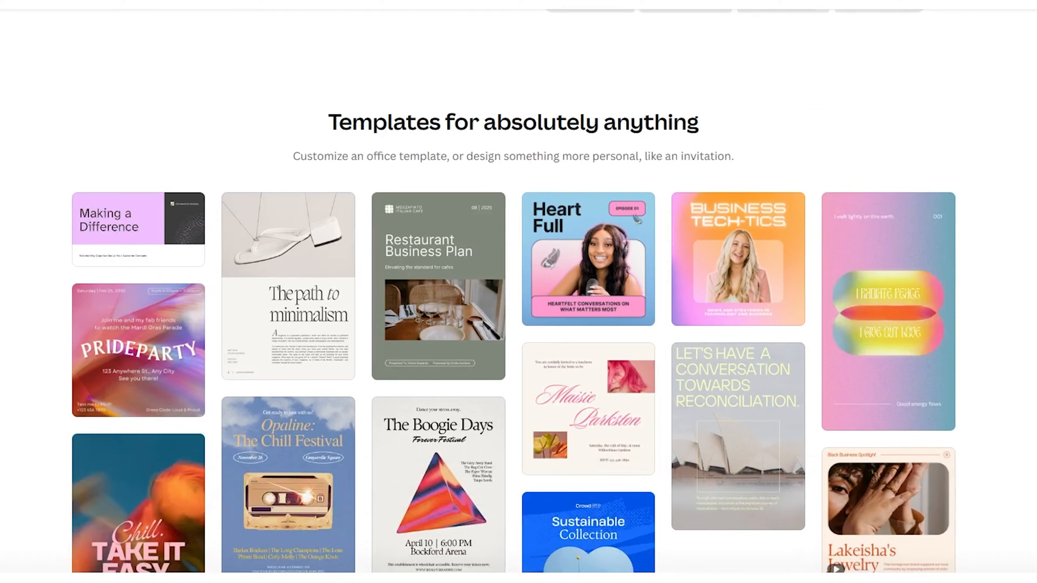
scroll(down, 3)
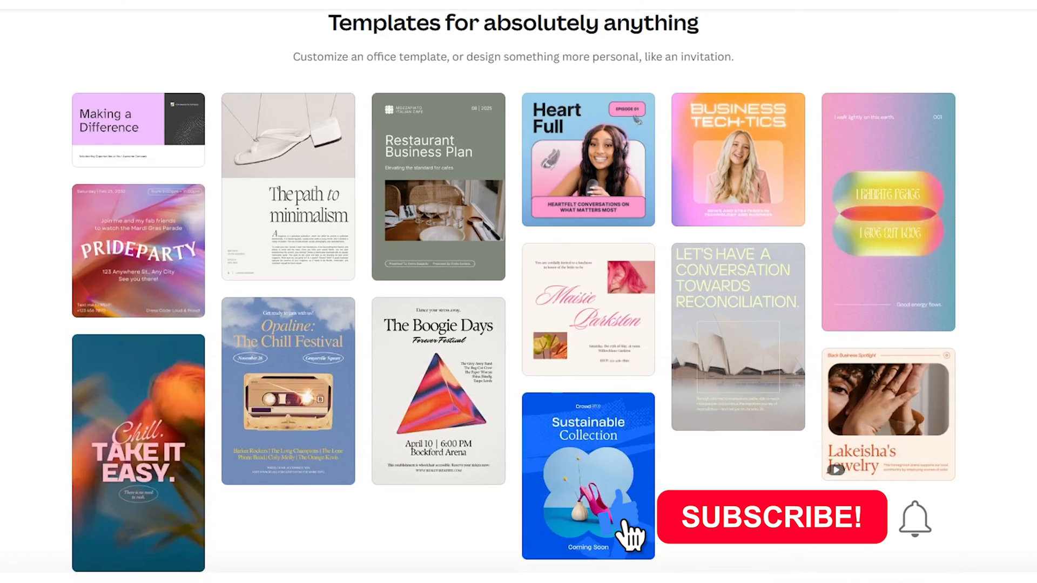
scroll(down, 3)
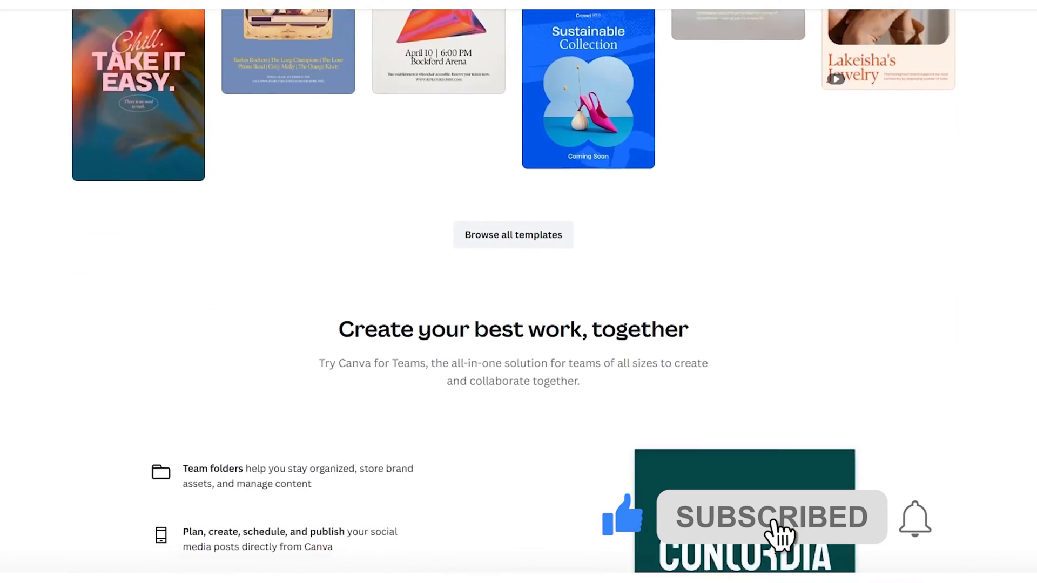
scroll(down, 3)
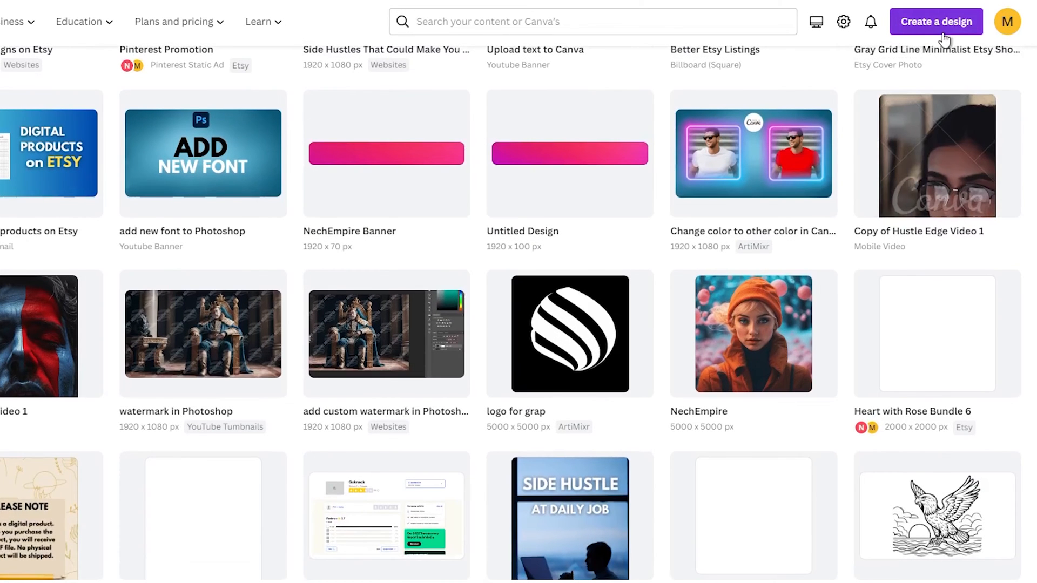
mouse_move(937, 30)
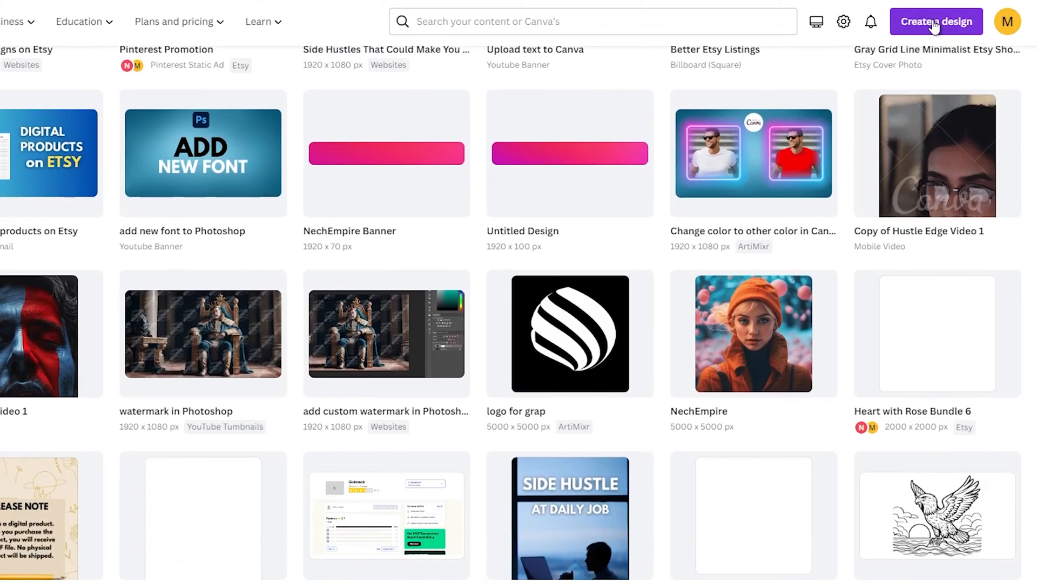
click(935, 21)
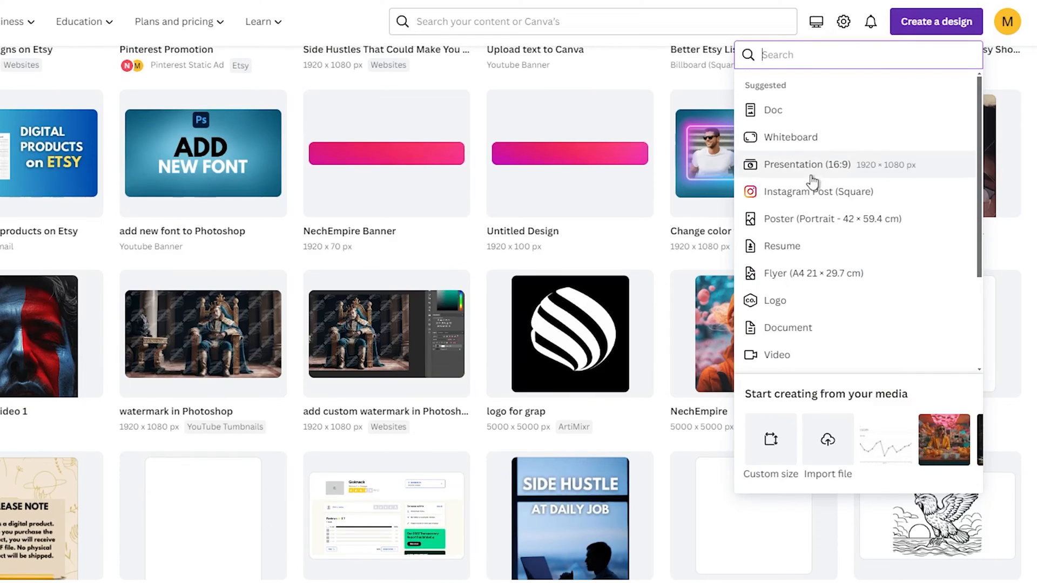
scroll(down, 3)
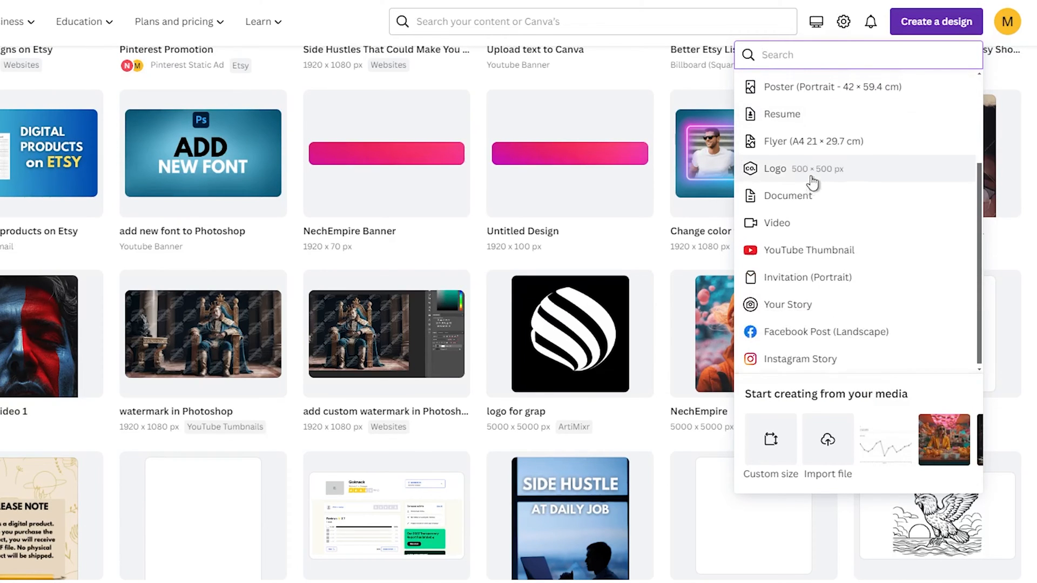
scroll(up, 3)
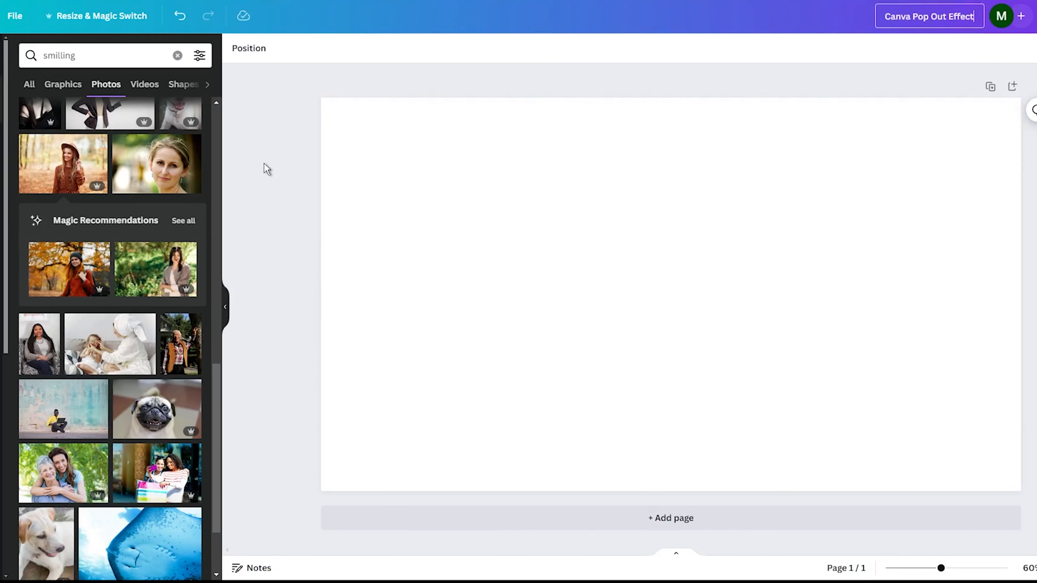
mouse_move(63, 164)
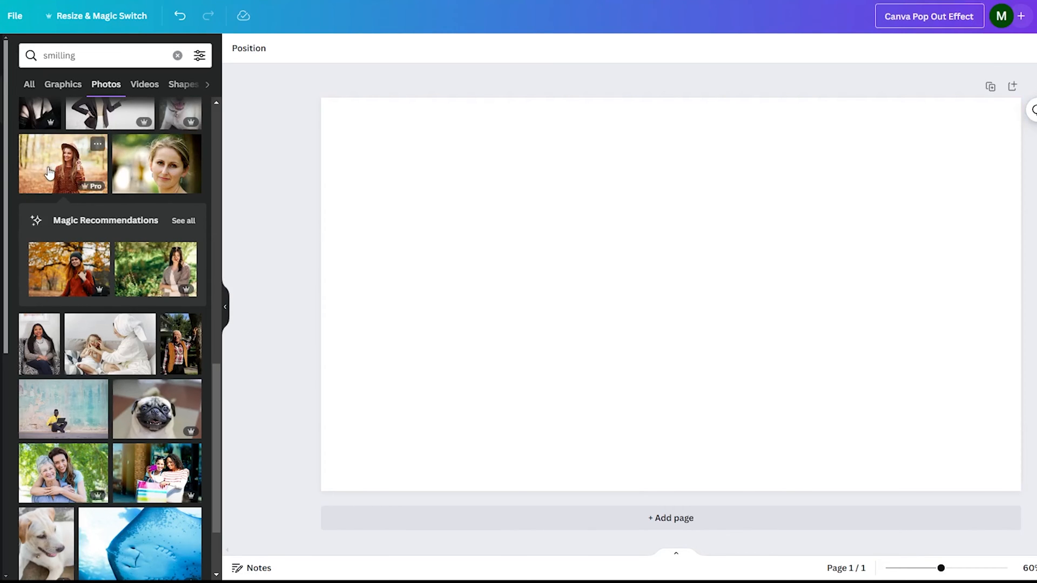
- Add the 'smilling' search result of the woman in a hat in autumn forest
click(63, 163)
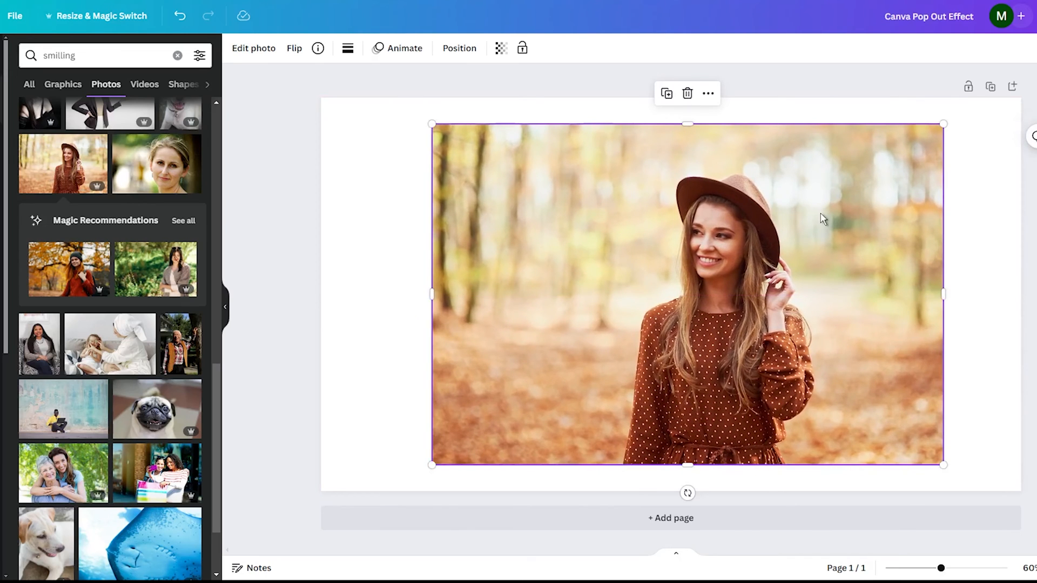
mouse_move(718, 220)
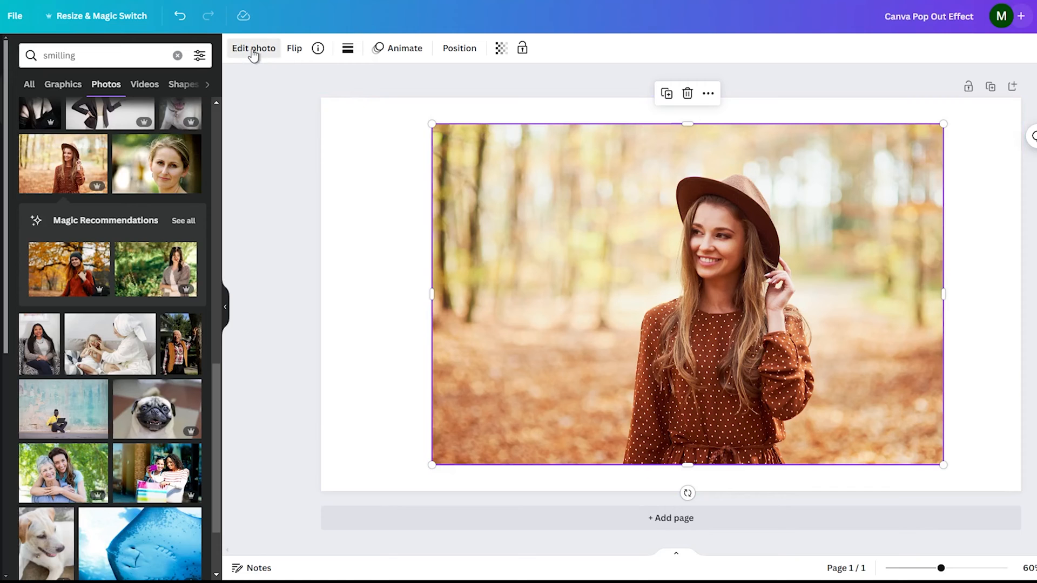
- Apply Magic Grab from Edit photo to lift the woman out of the forest photo
click(252, 48)
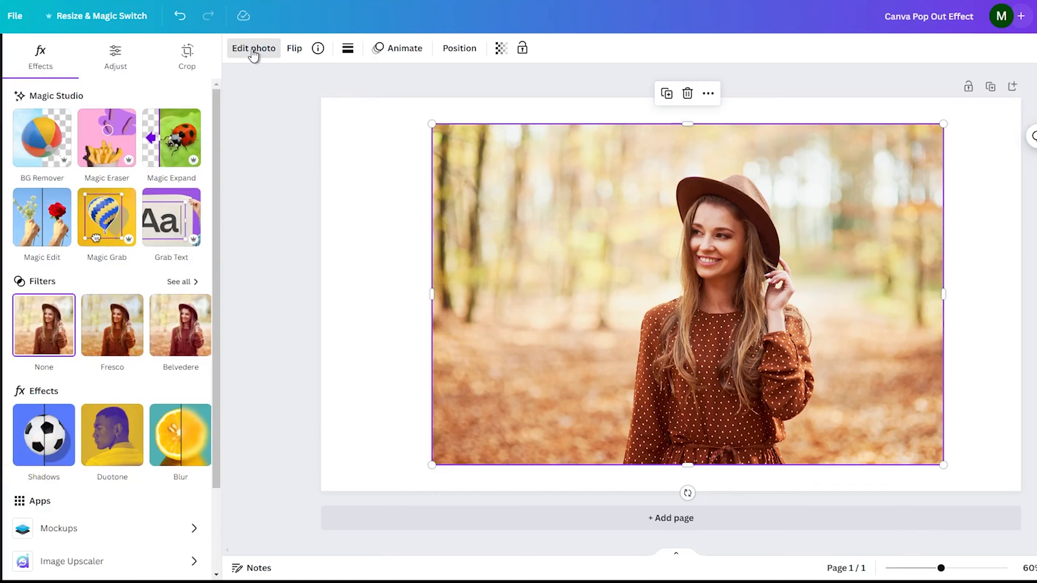
mouse_move(141, 163)
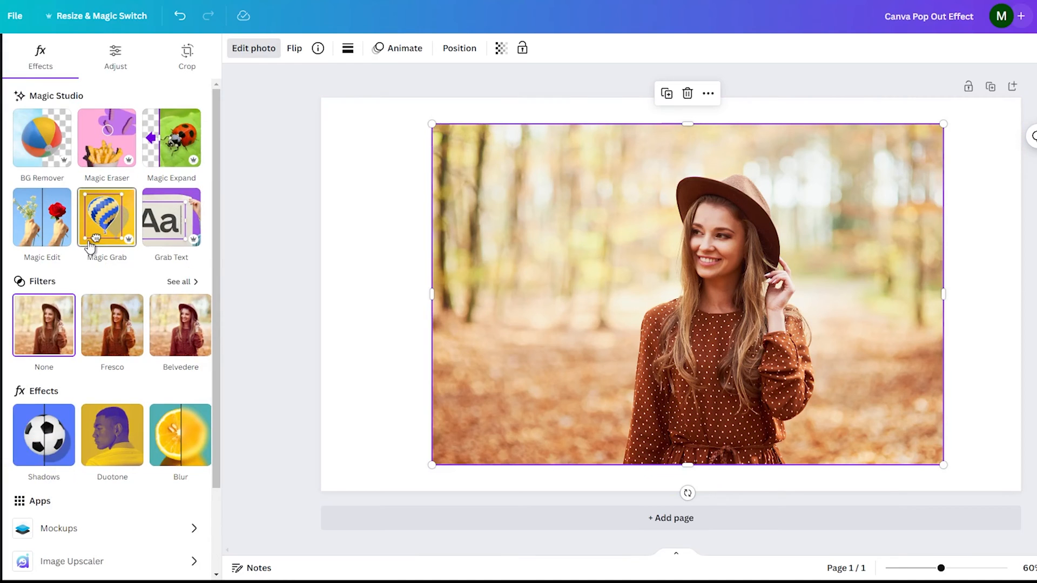
mouse_move(98, 227)
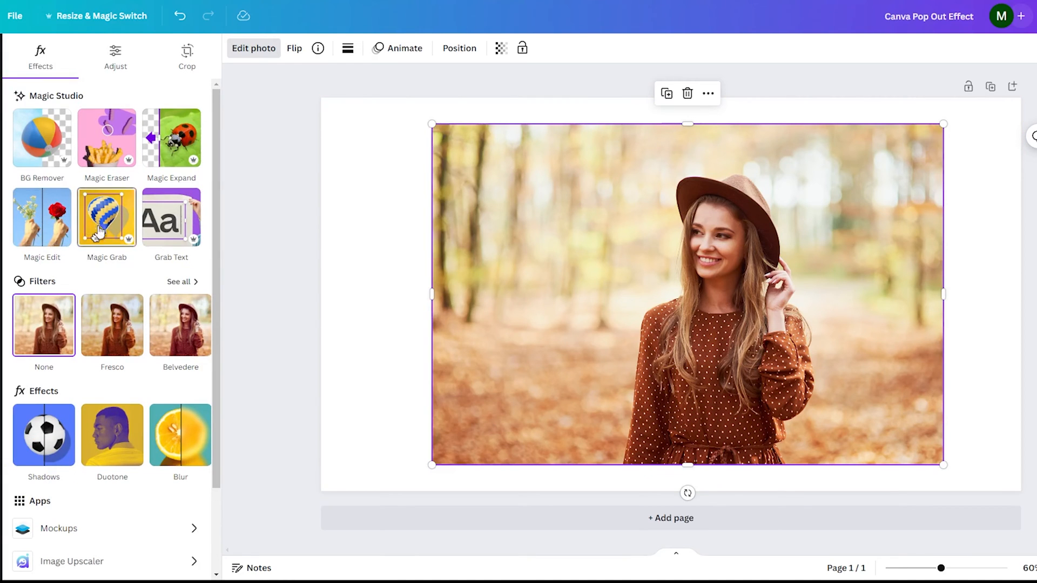
click(106, 218)
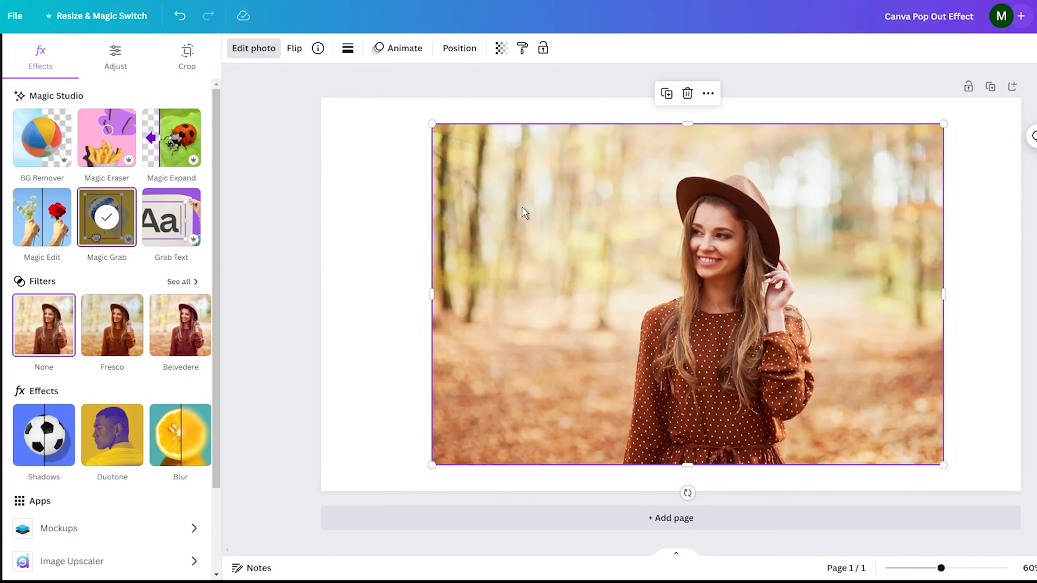
mouse_move(562, 171)
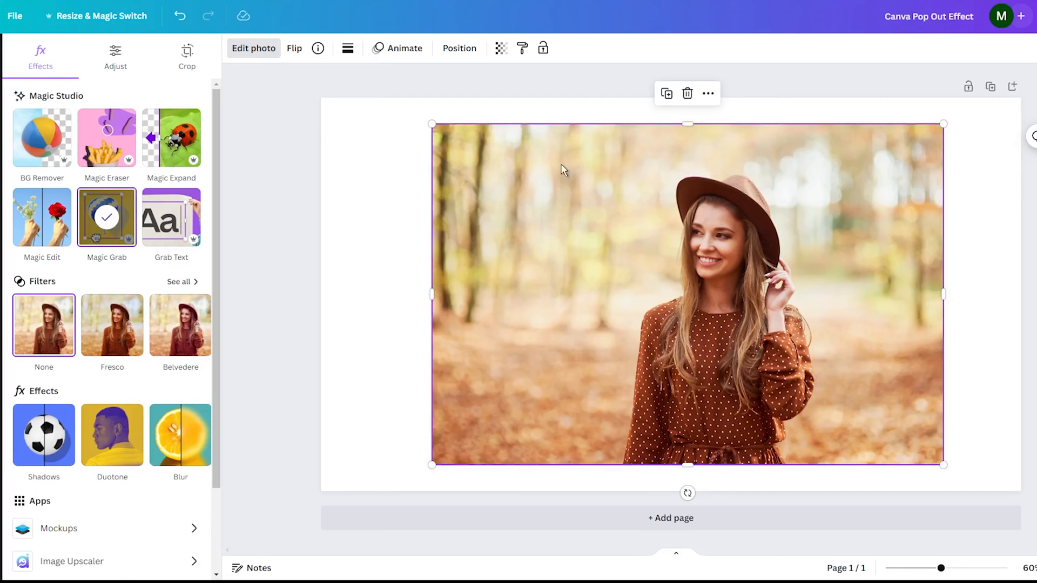
mouse_move(687, 126)
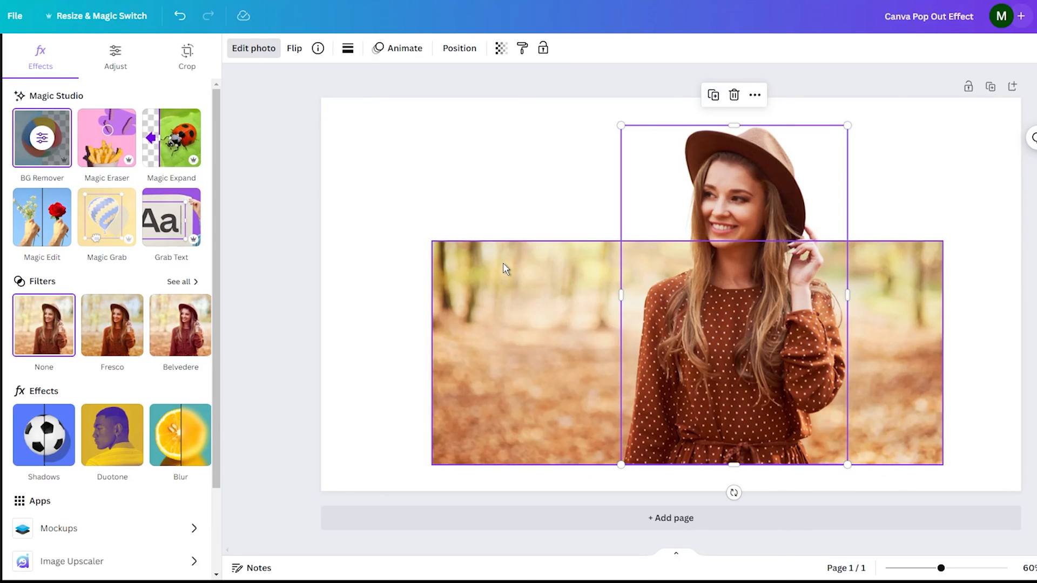
- Select the forest background behind the woman and shrink it below her head
click(106, 217)
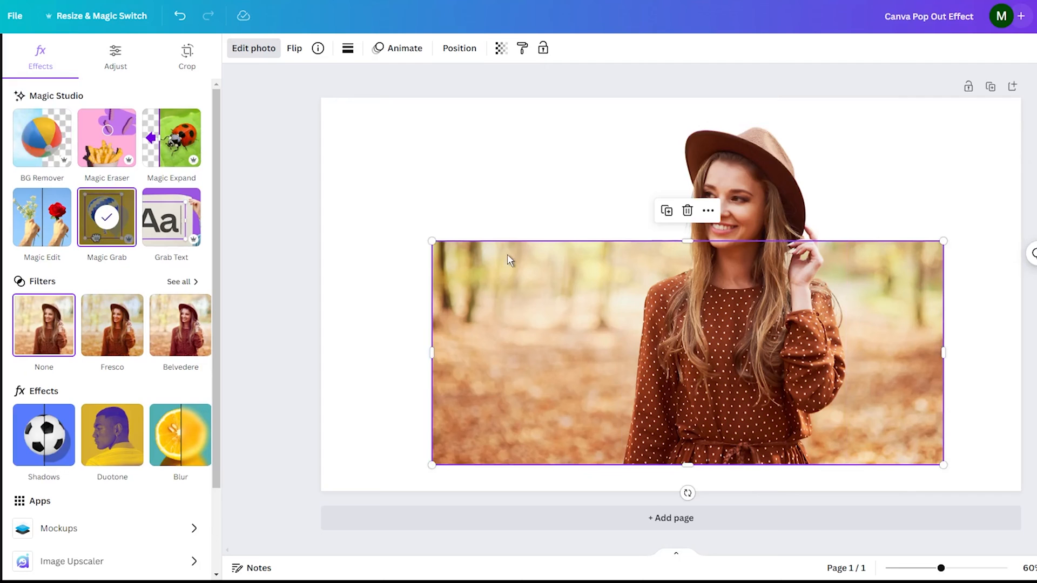
mouse_move(479, 282)
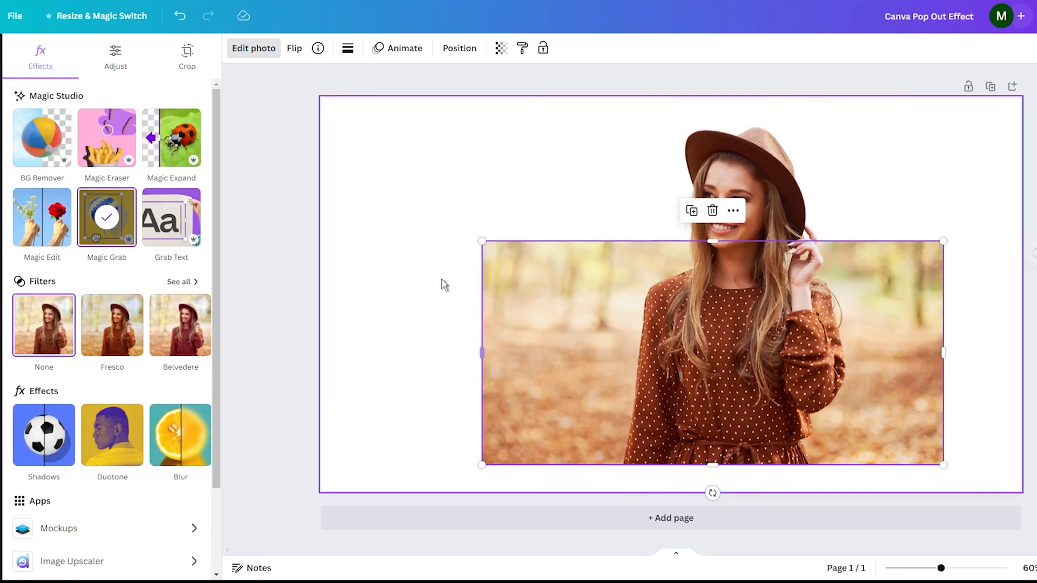
click(348, 48)
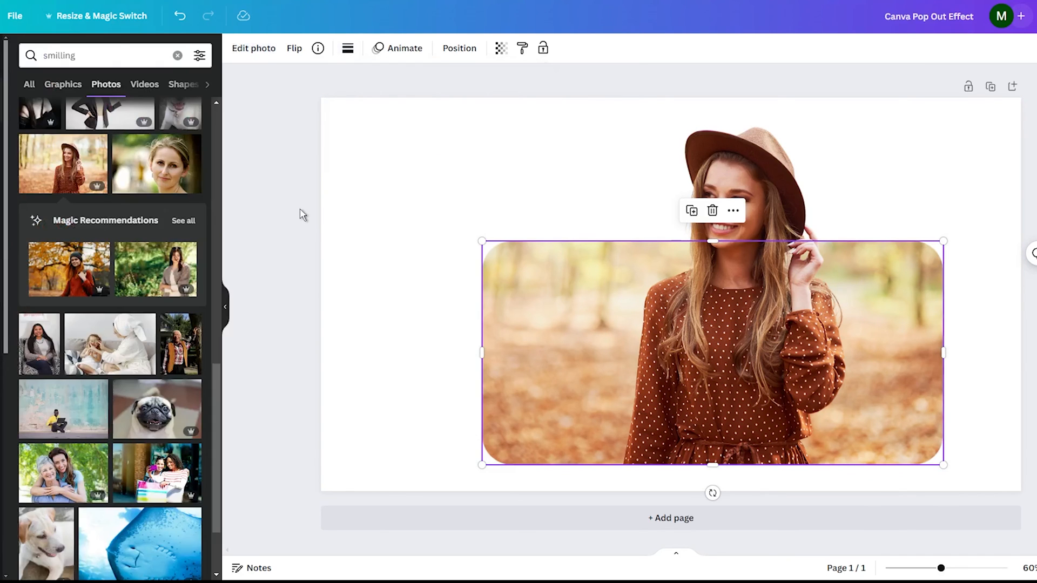
- Deselect the rounded forest photo by clicking the empty canvas to preview the pop-out
click(293, 156)
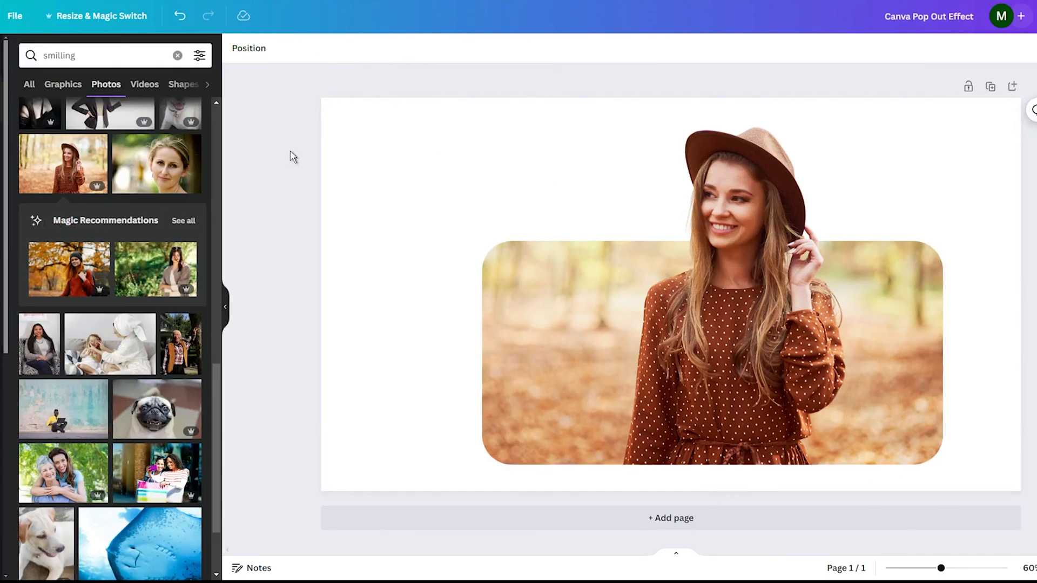